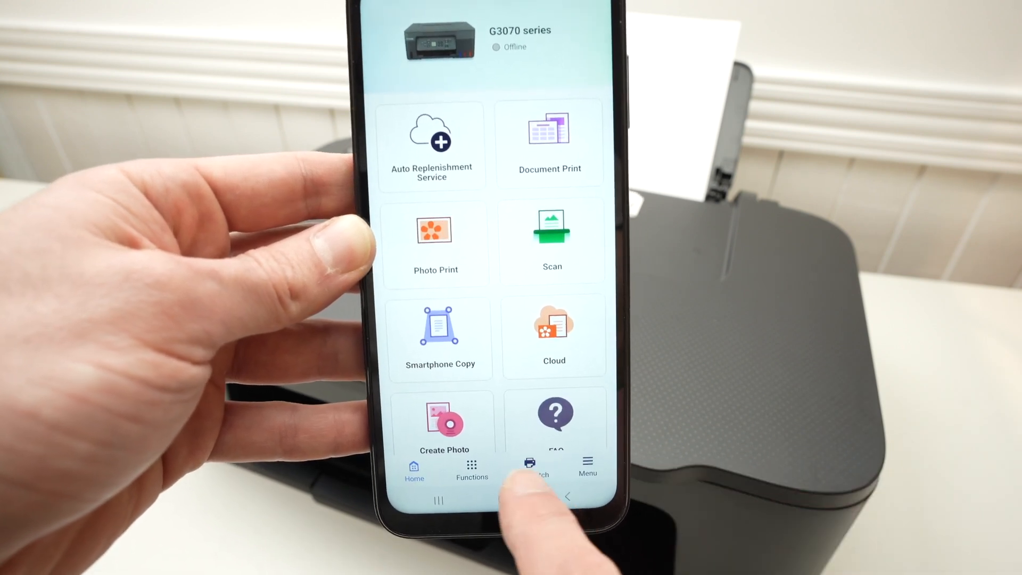
# Register a new printer via 'If Printer Cannot be Found', answering No to the series question
pyautogui.click(530, 467)
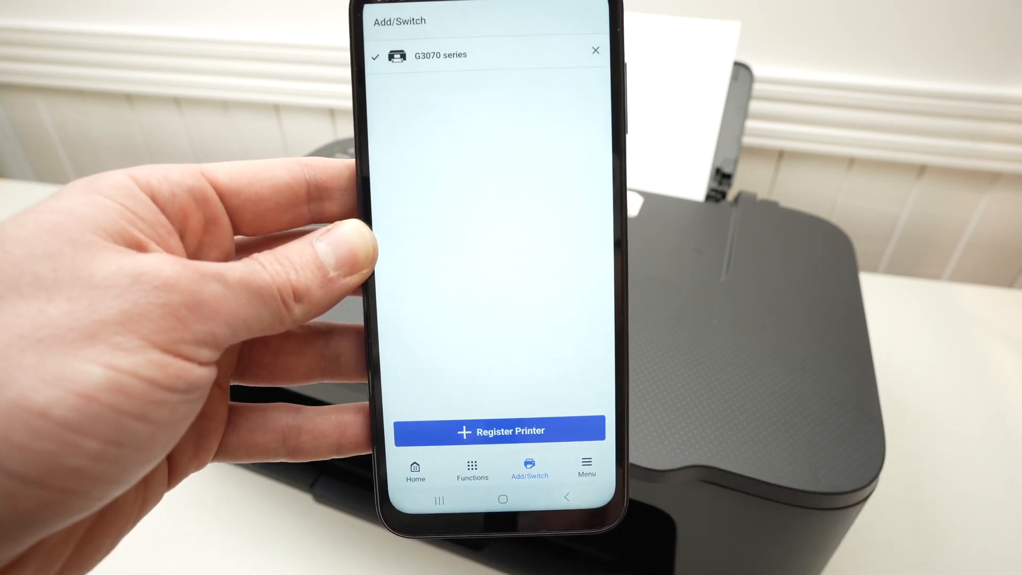
pyautogui.click(500, 430)
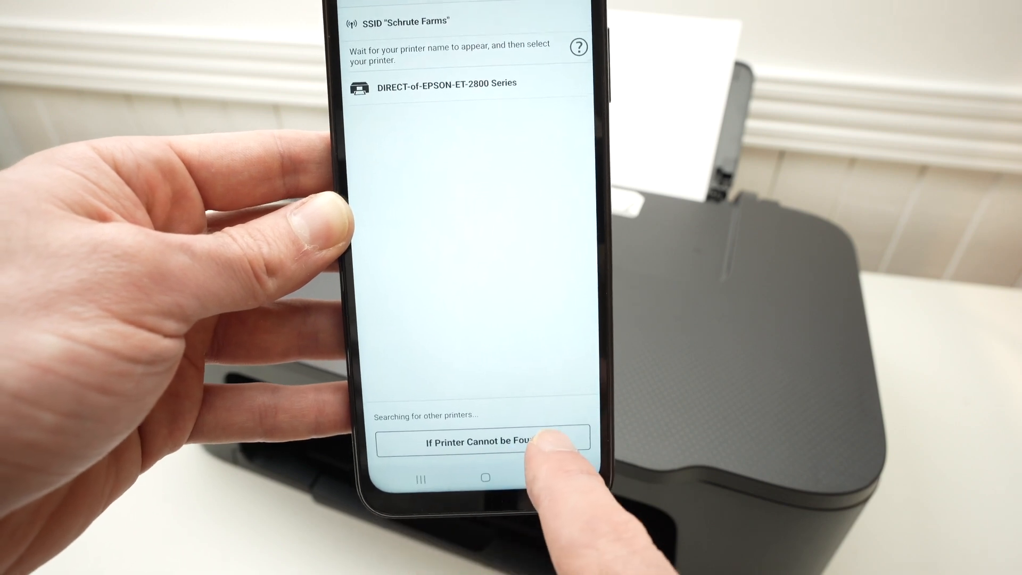
pyautogui.click(479, 441)
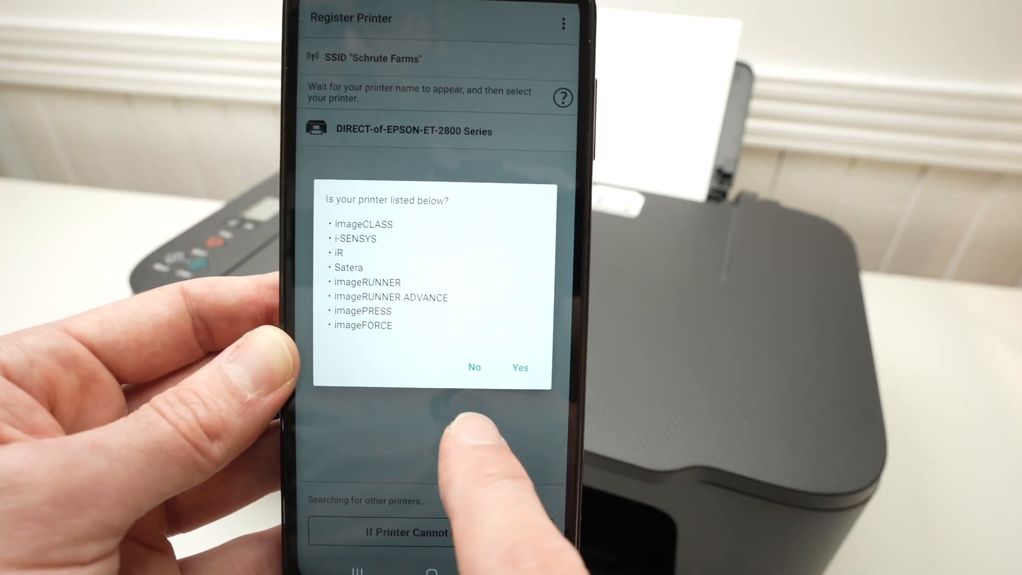
pyautogui.click(473, 366)
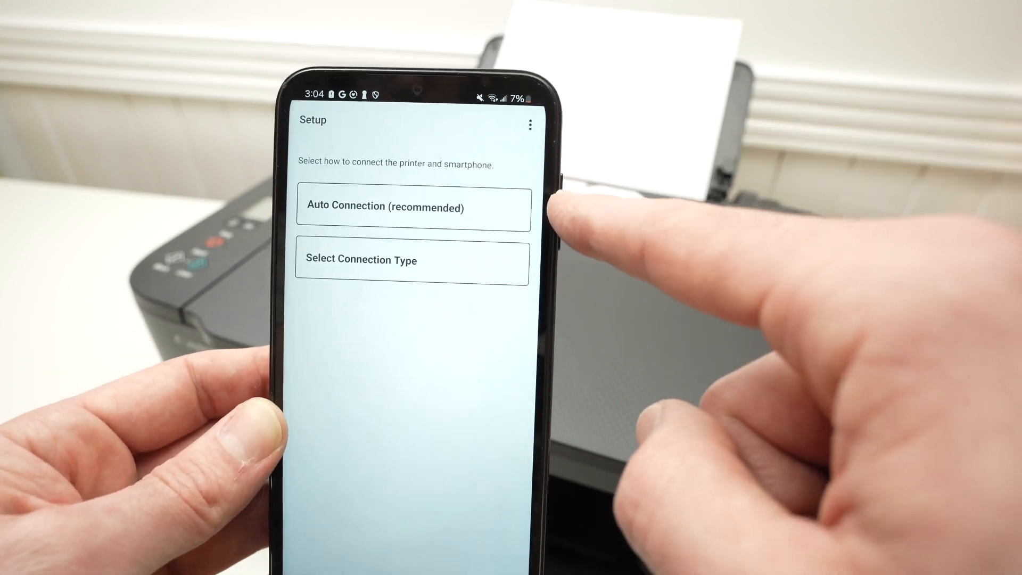
# Run Auto Connection, confirming the connect button was held three seconds, to find the printer
pyautogui.click(412, 207)
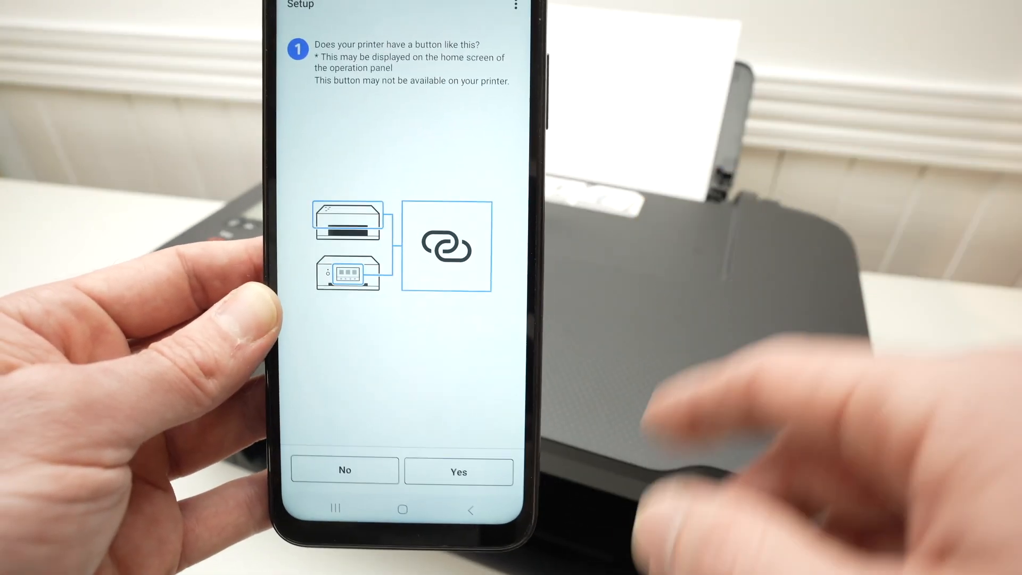
pyautogui.click(459, 471)
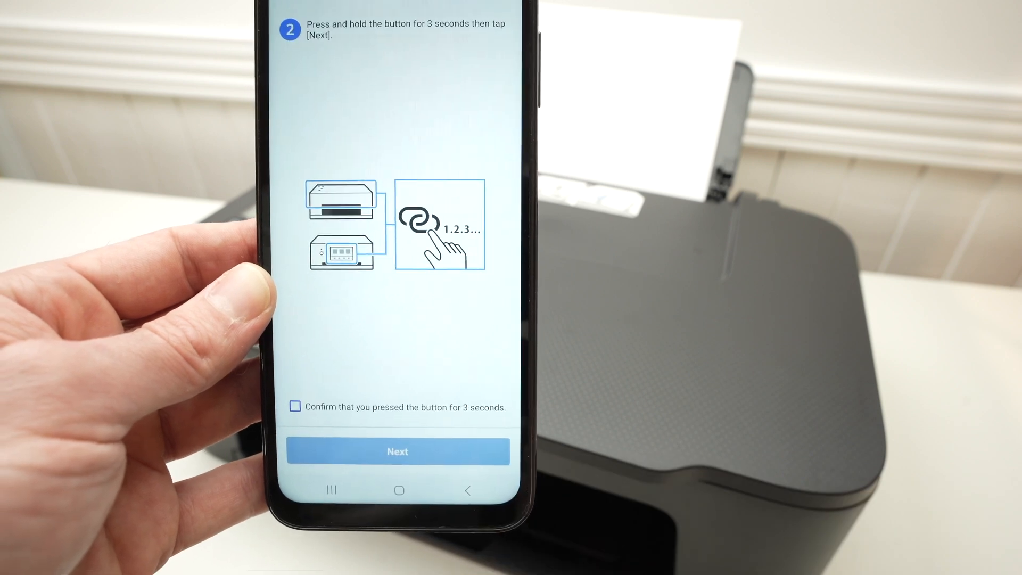
pyautogui.click(294, 406)
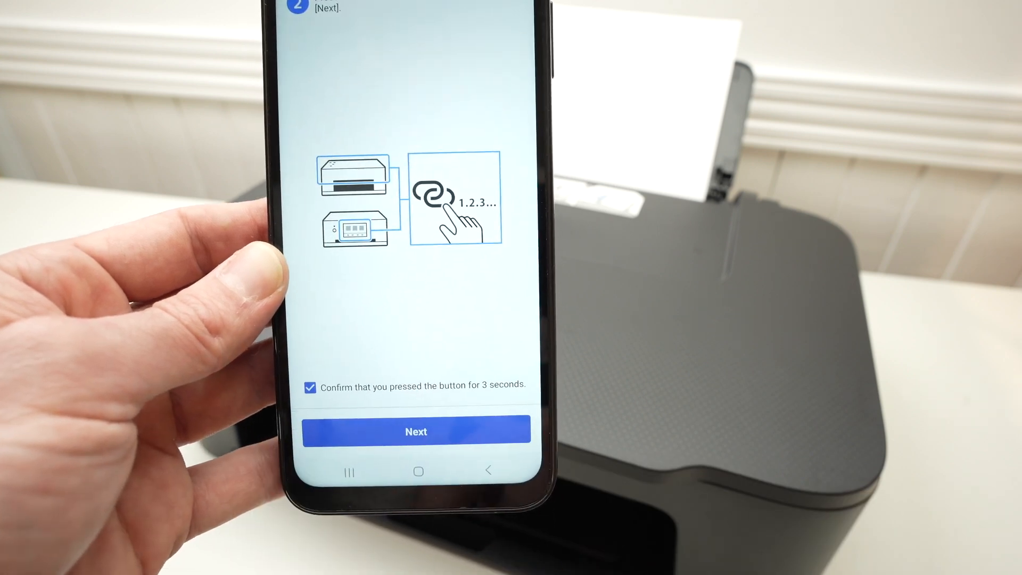
pyautogui.click(415, 431)
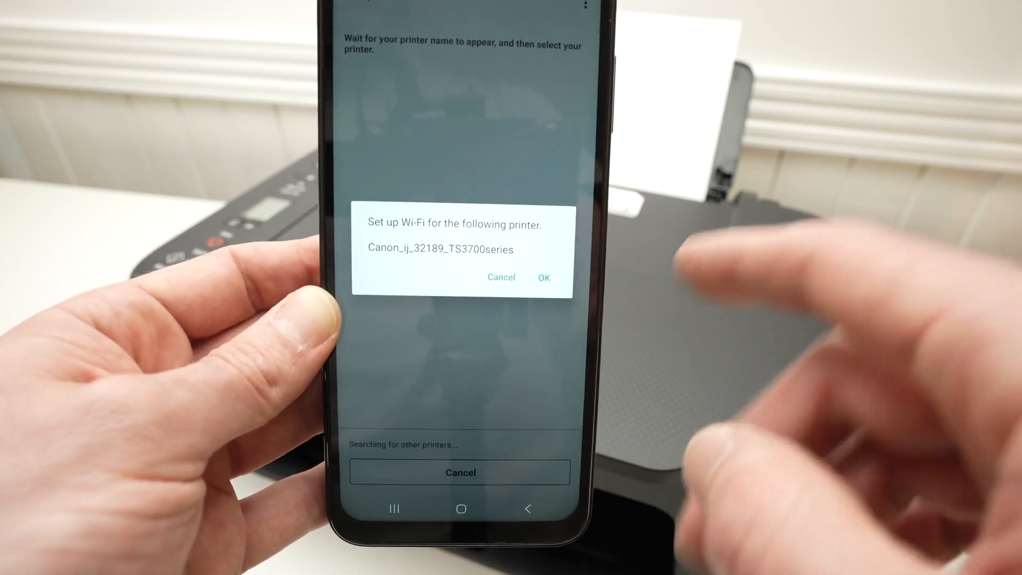
# Connect the TS3700 to the Schrute Farms router by entering the Wi-Fi password
pyautogui.click(543, 277)
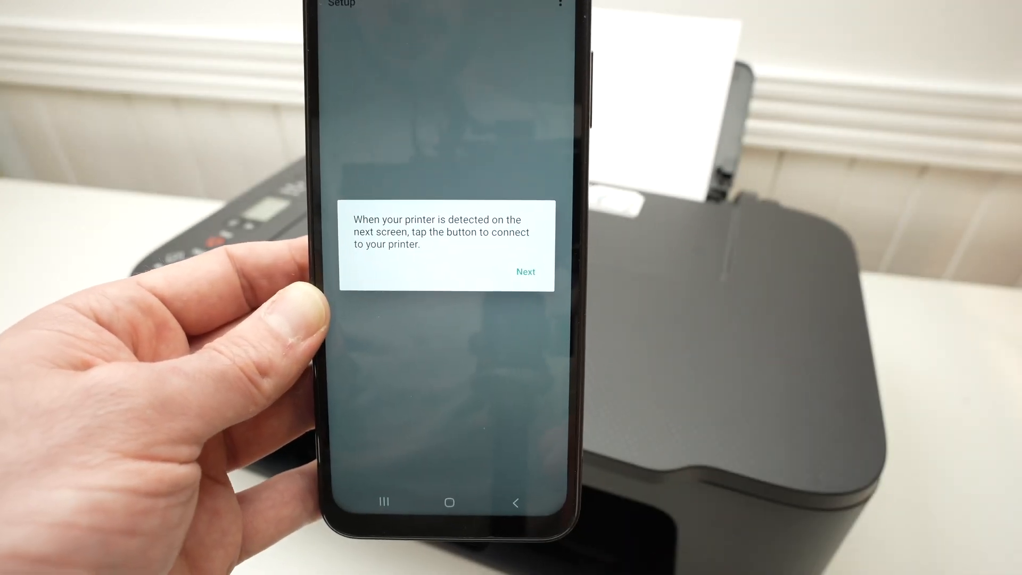
pyautogui.click(525, 272)
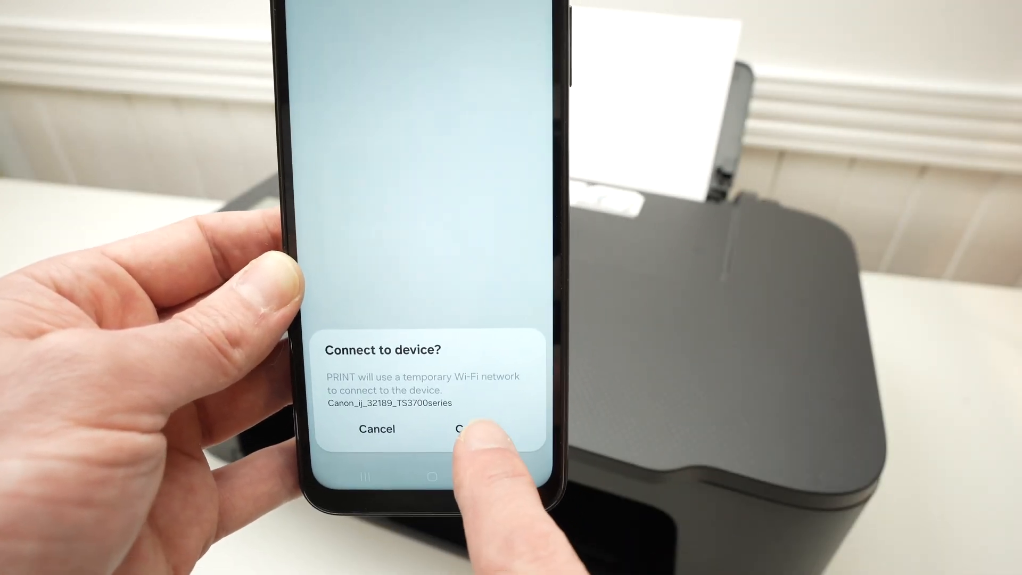
pyautogui.click(476, 429)
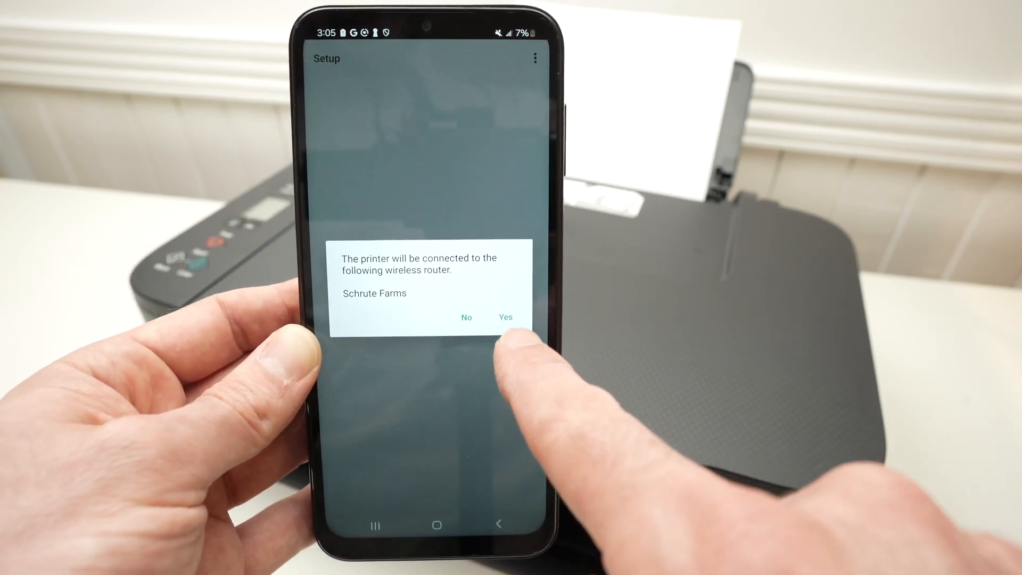
pyautogui.click(505, 317)
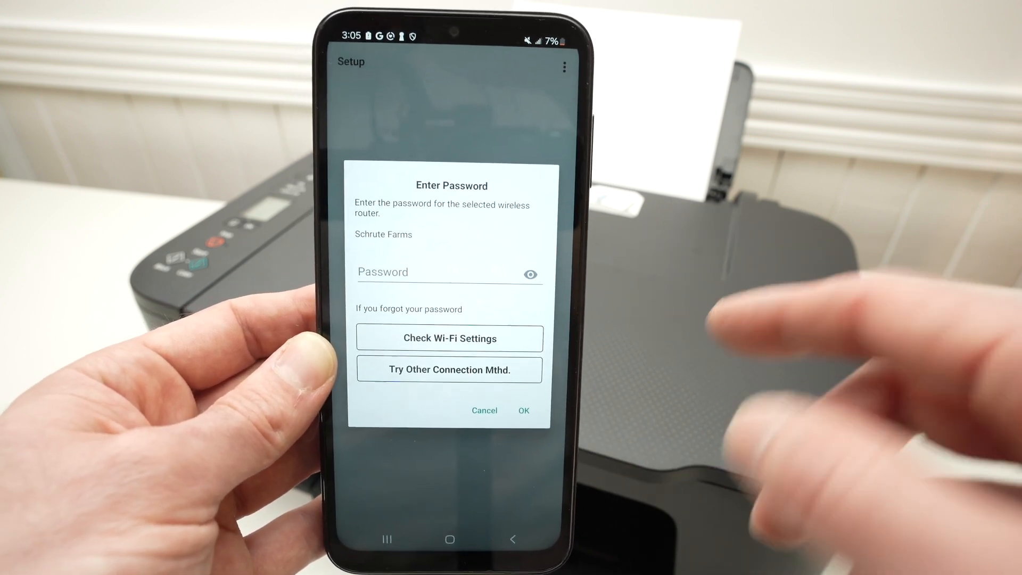
pyautogui.click(424, 272)
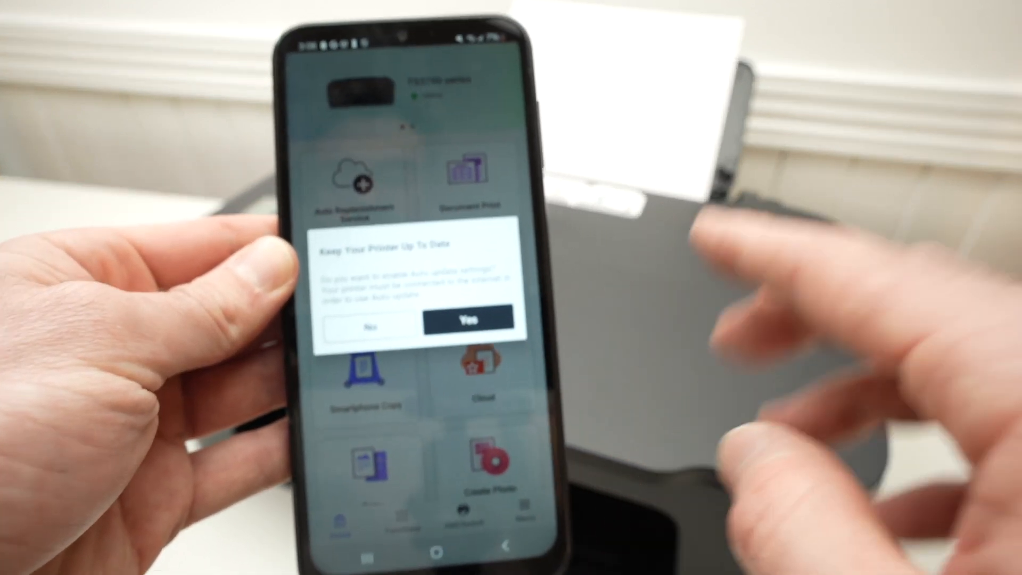
# Answer the automatic printer-update prompt and close the Canon 'Try it out!' screen
pyautogui.click(468, 322)
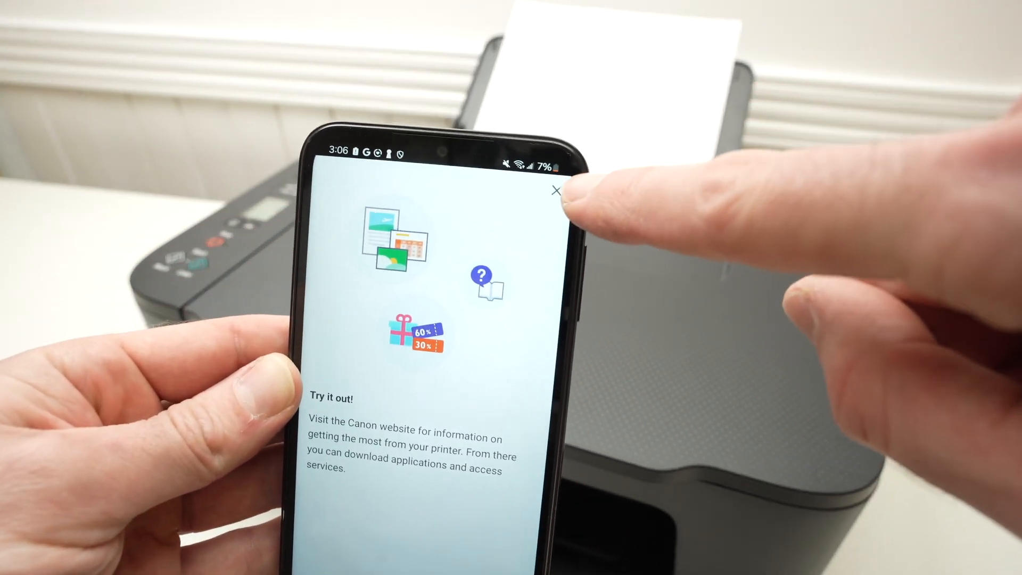
pyautogui.click(555, 191)
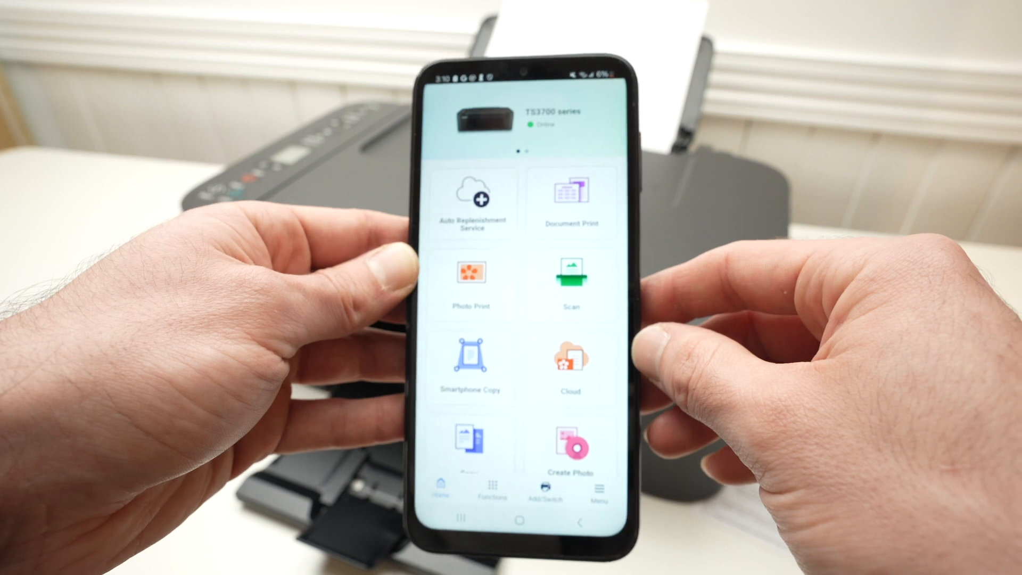
# Review scan settings, keeping Document as the original type, JPEG, Color and Letter size
pyautogui.click(569, 272)
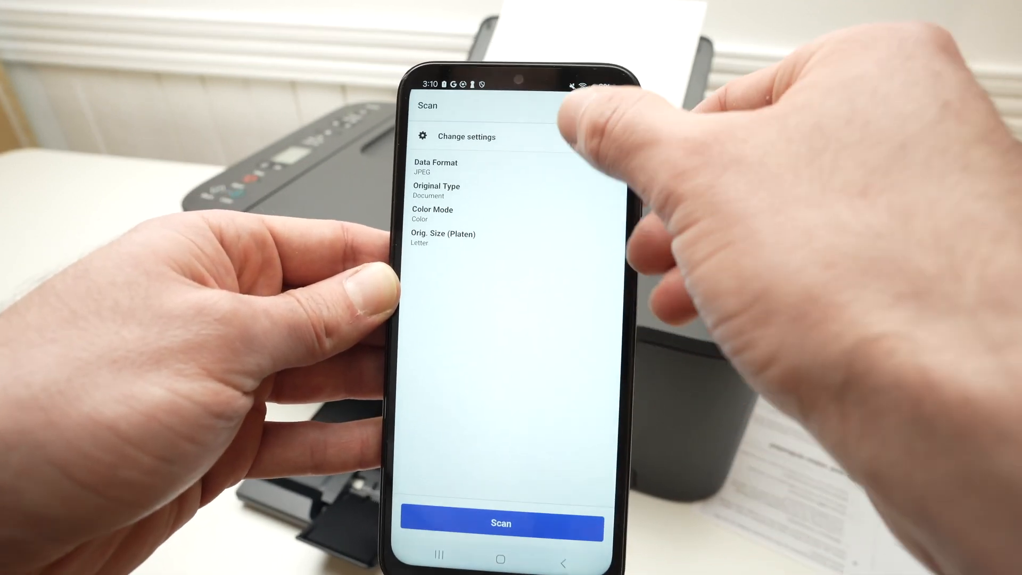
pyautogui.click(466, 136)
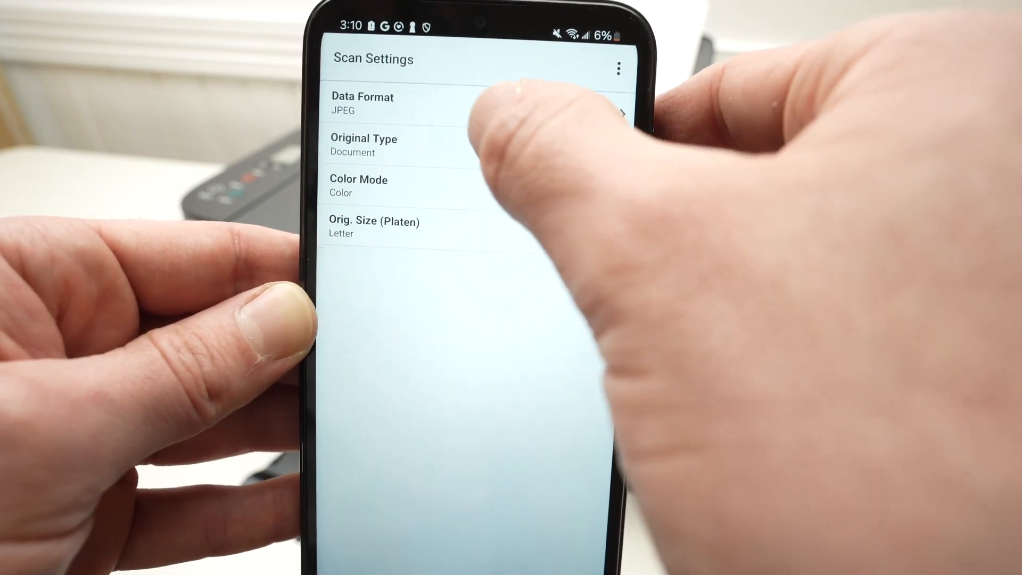
pyautogui.click(364, 145)
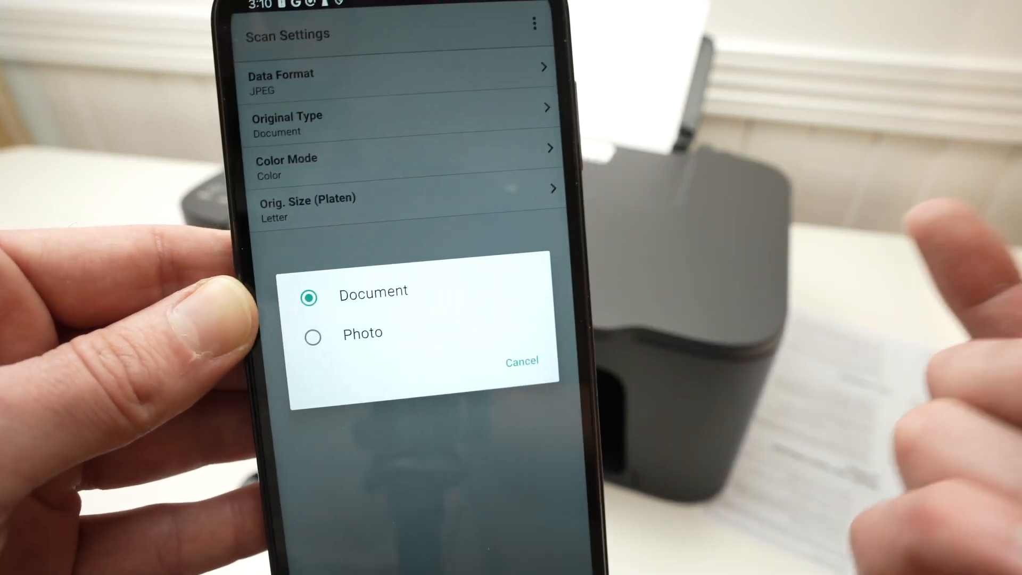
pyautogui.click(374, 291)
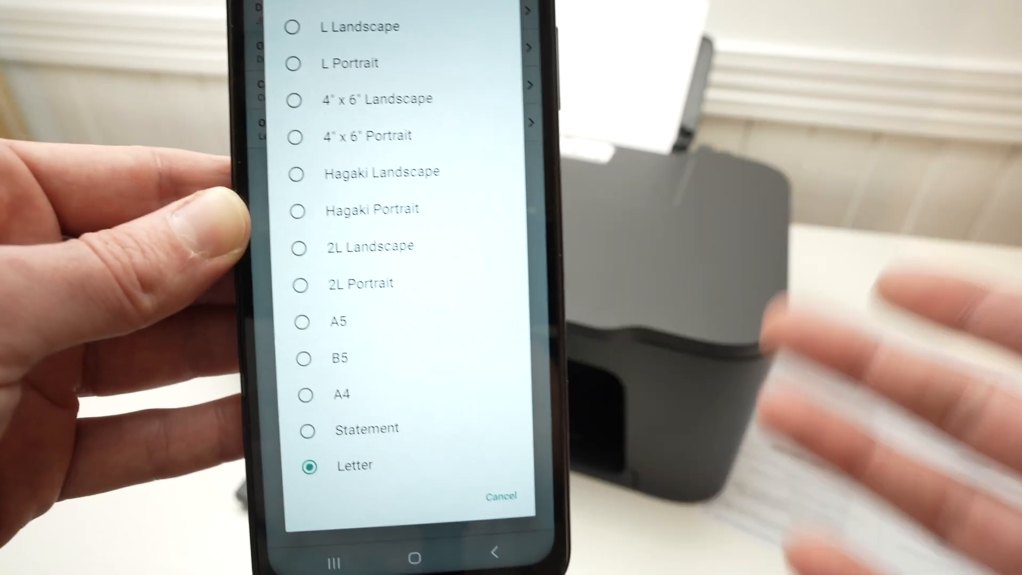
pyautogui.scroll(-3)
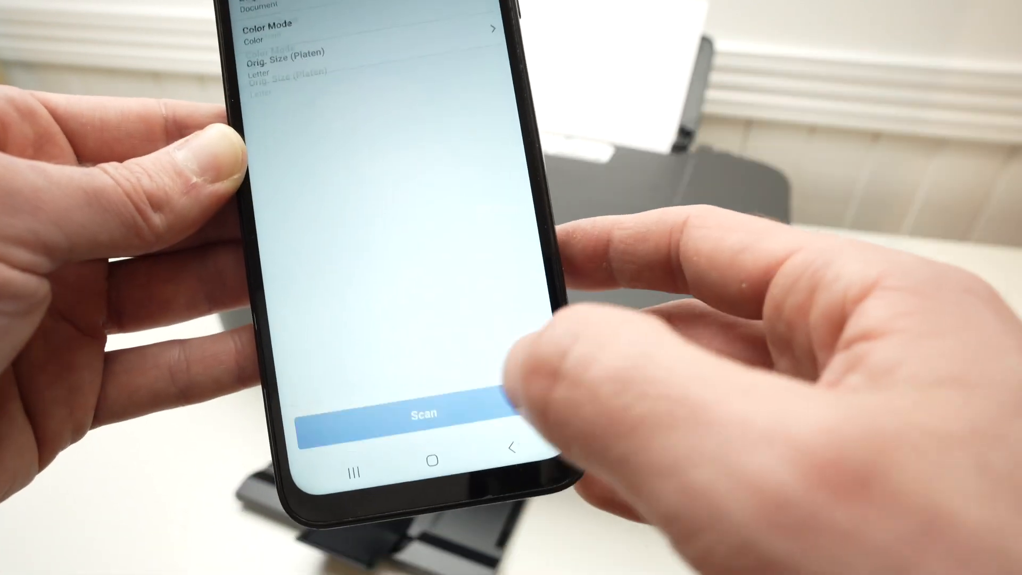
# Scan the loaded Instant Ink flyer page until the File saved message appears
pyautogui.click(435, 416)
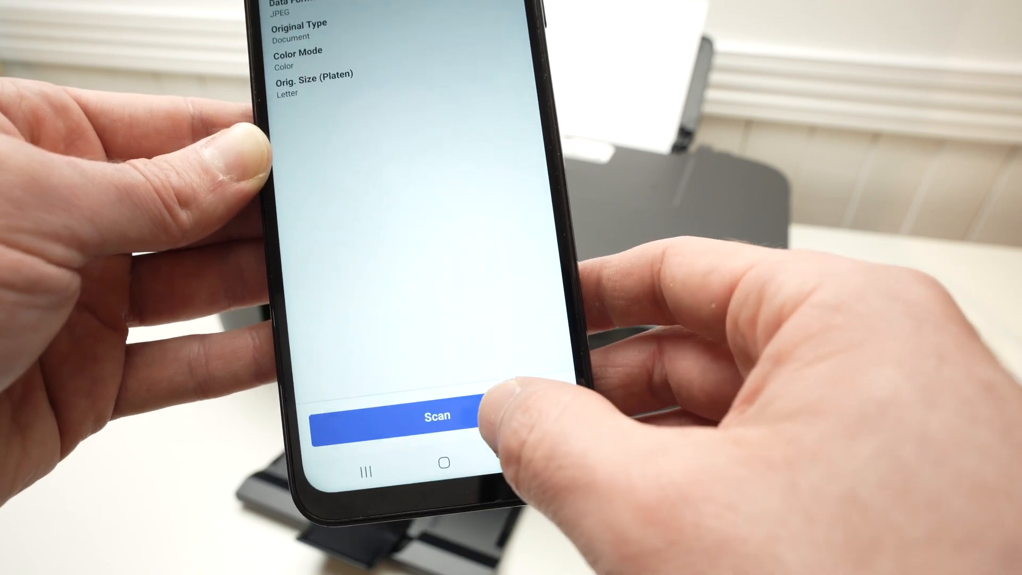
pyautogui.click(436, 416)
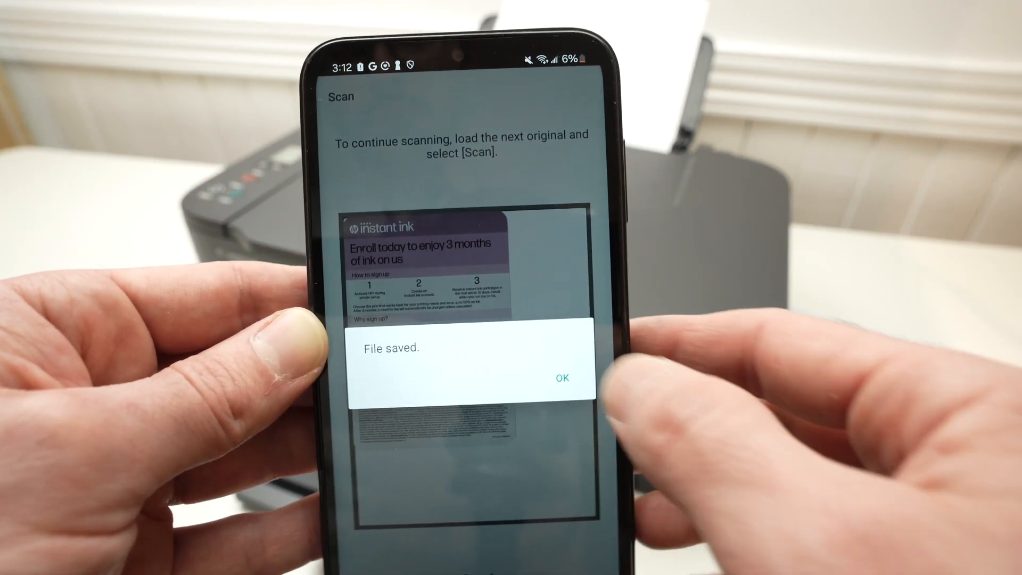
# Acknowledge the File saved message and close the Scan Result screen
pyautogui.click(561, 377)
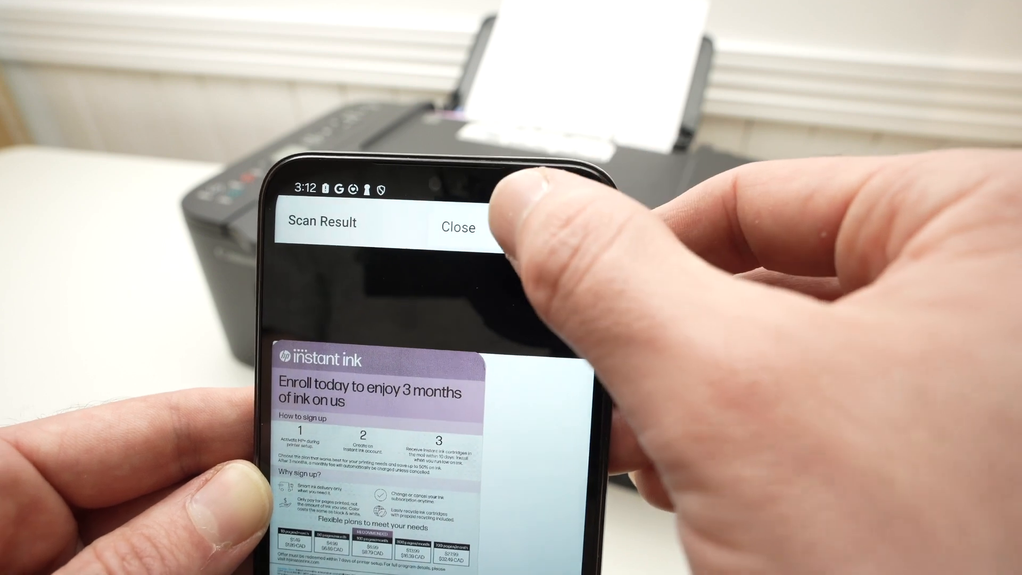
pyautogui.click(459, 226)
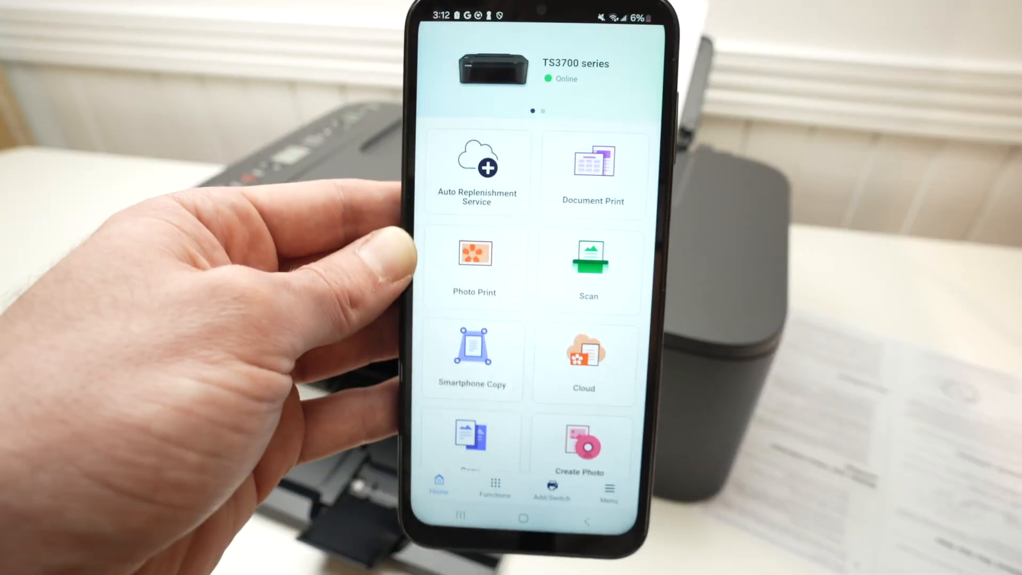